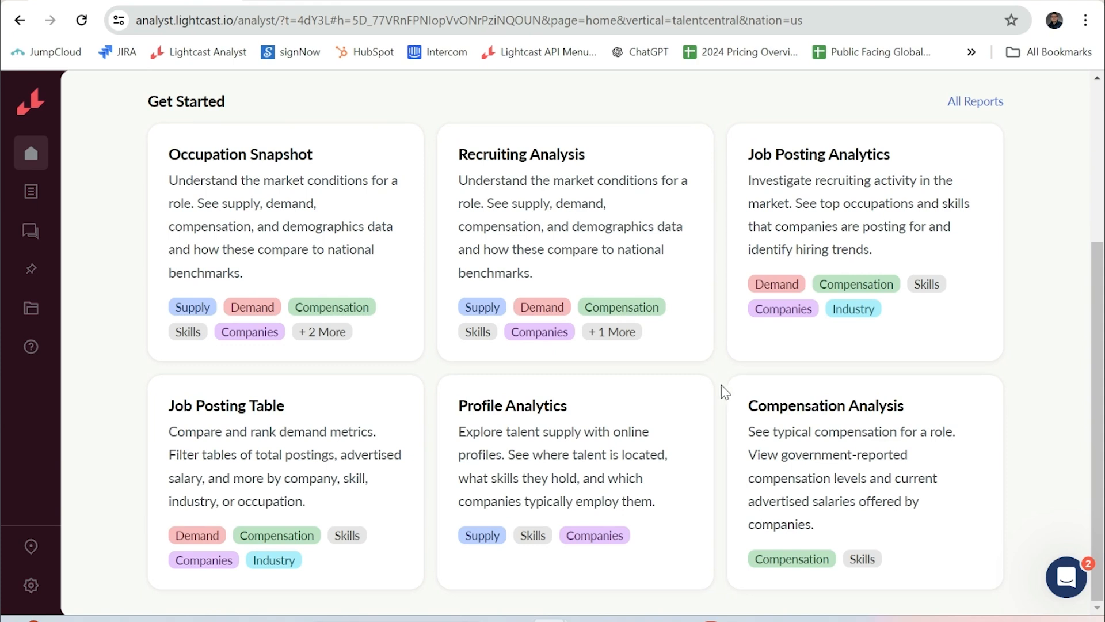
Launch Profile Analytics from the home page, showing the empty form with 136,953,624 matching profiles.
click(513, 405)
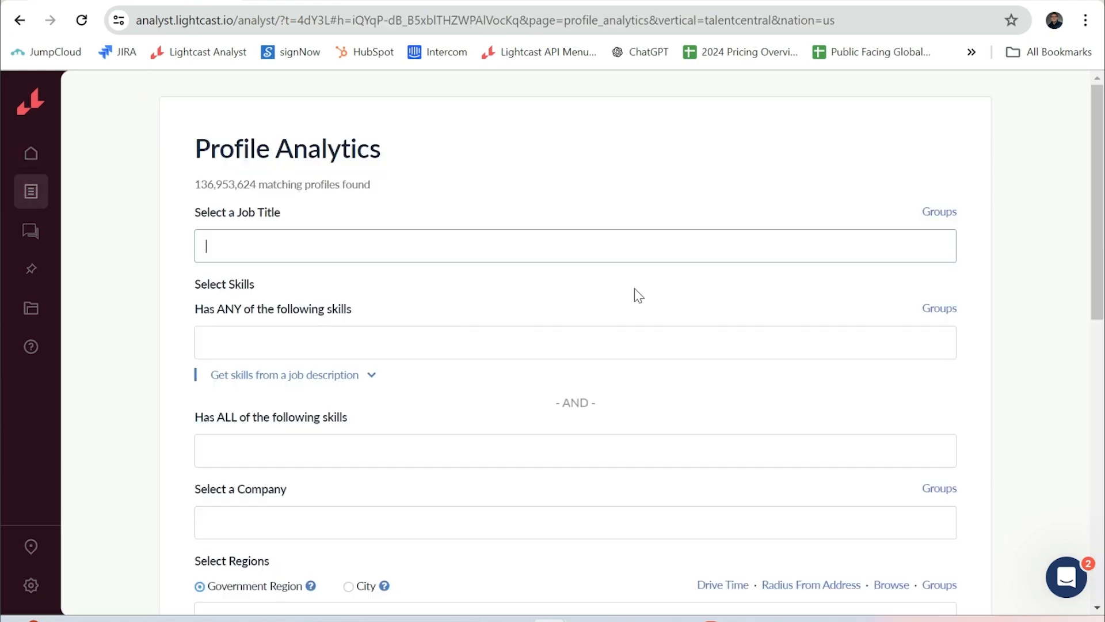
mouse_move(651, 167)
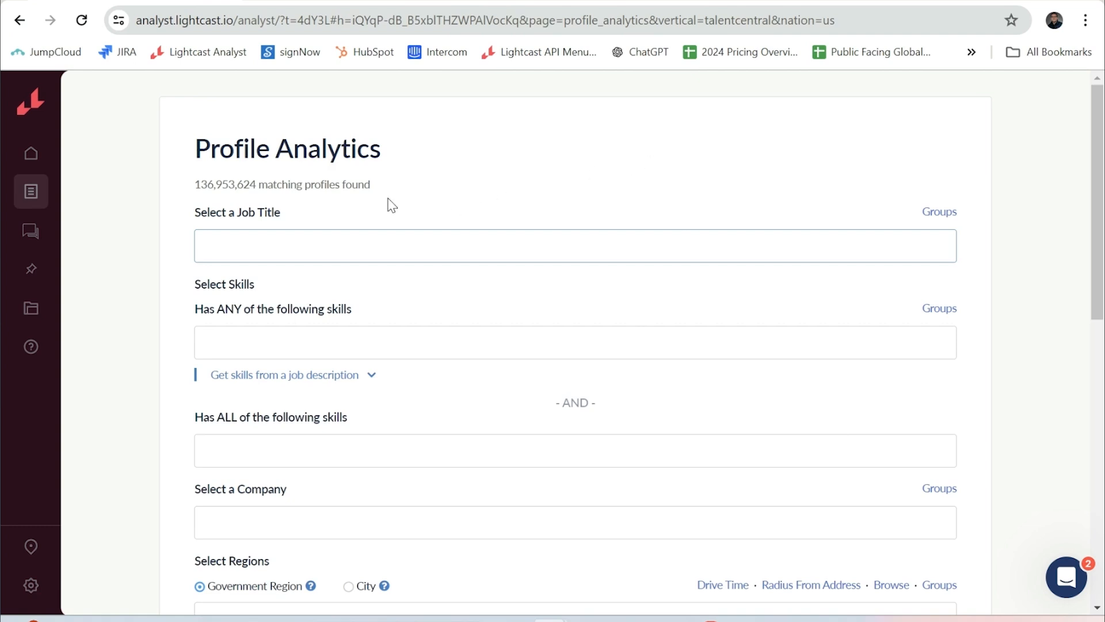
scroll(down, 3)
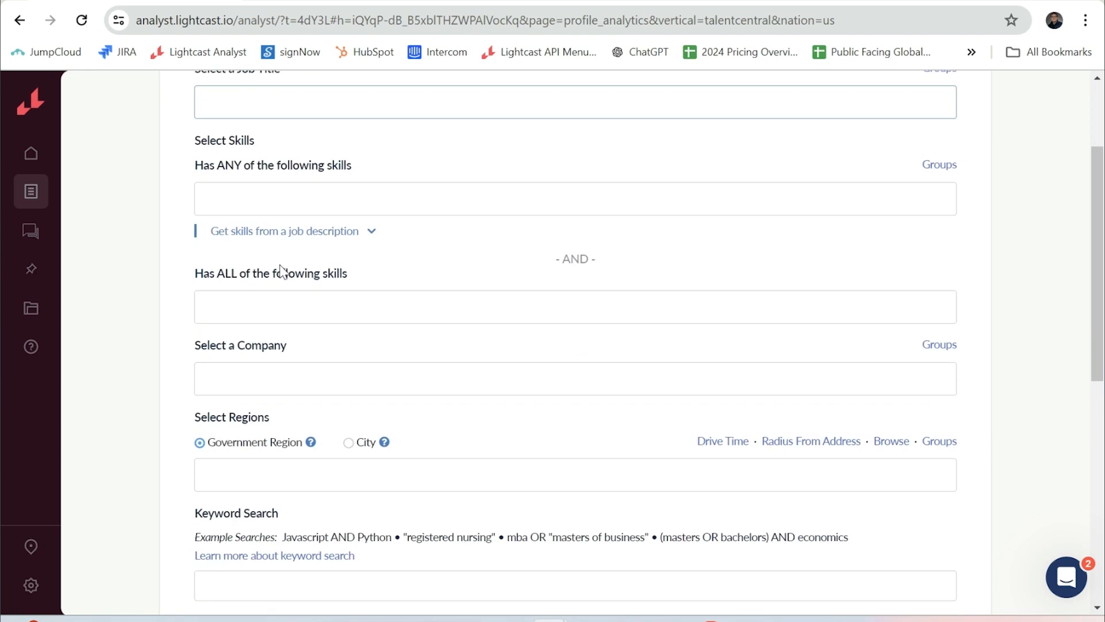
mouse_move(256, 348)
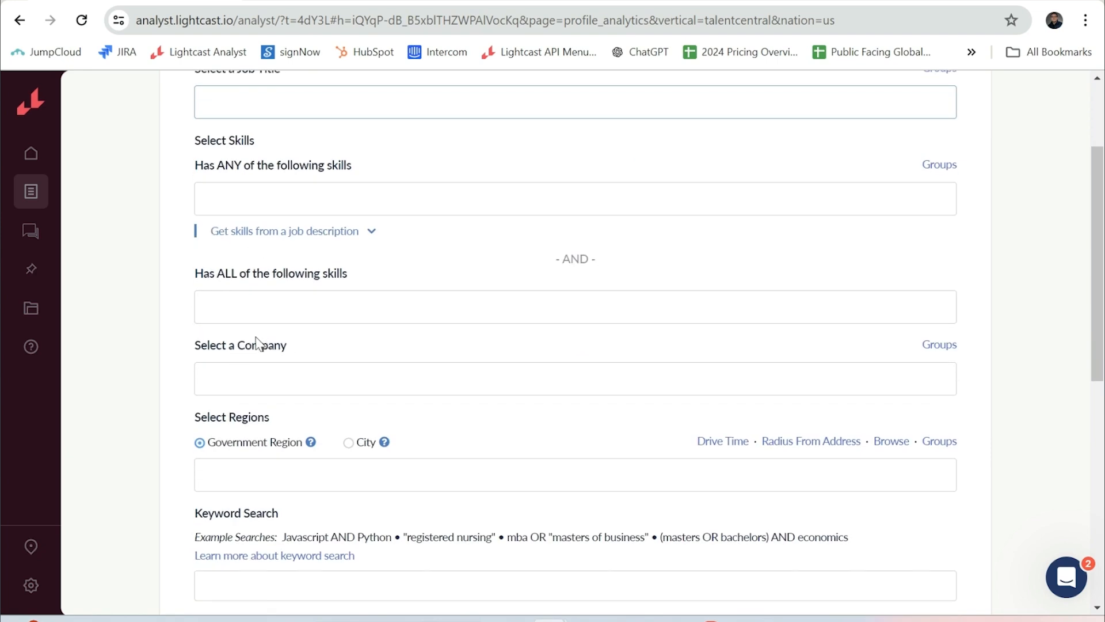
scroll(down, 3)
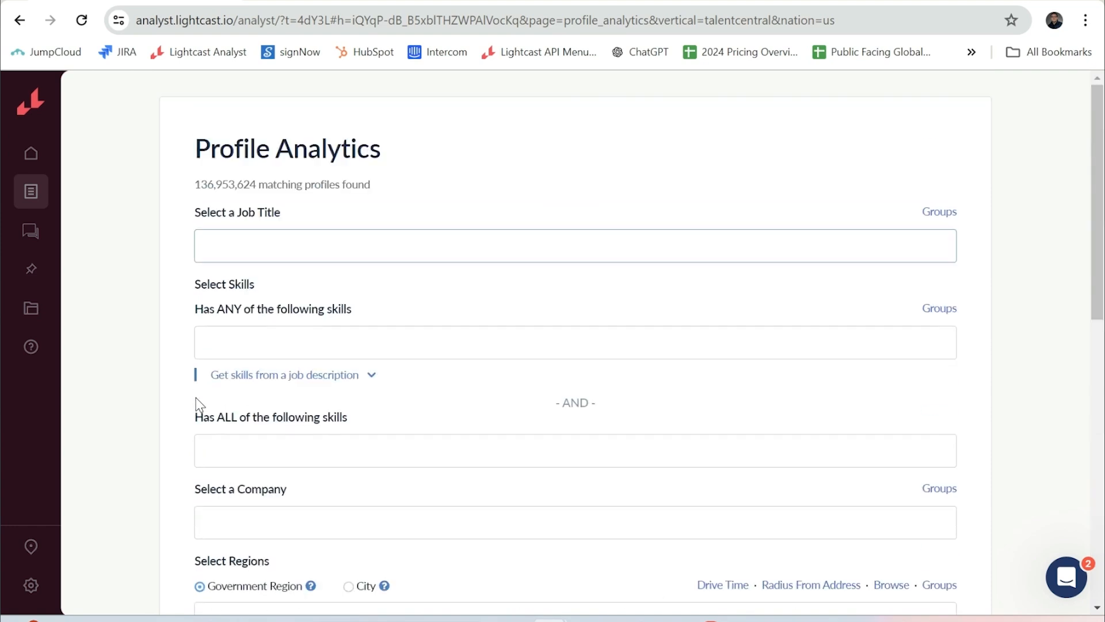
Filter the query to the Web Developers job title (53,257 profiles) and run it.
click(263, 246)
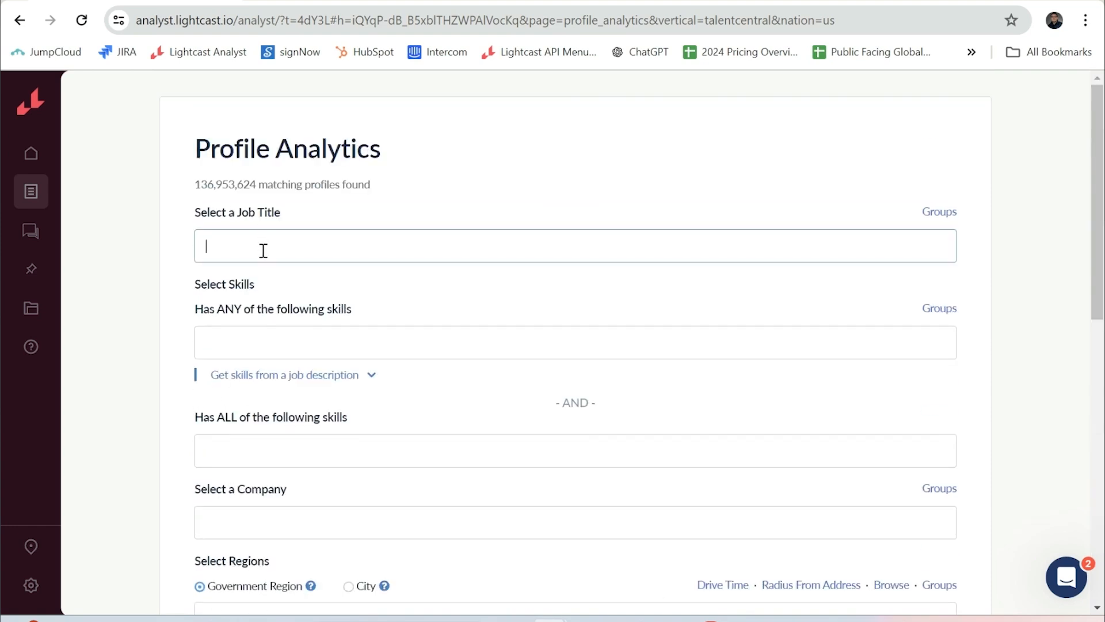
text(web de)
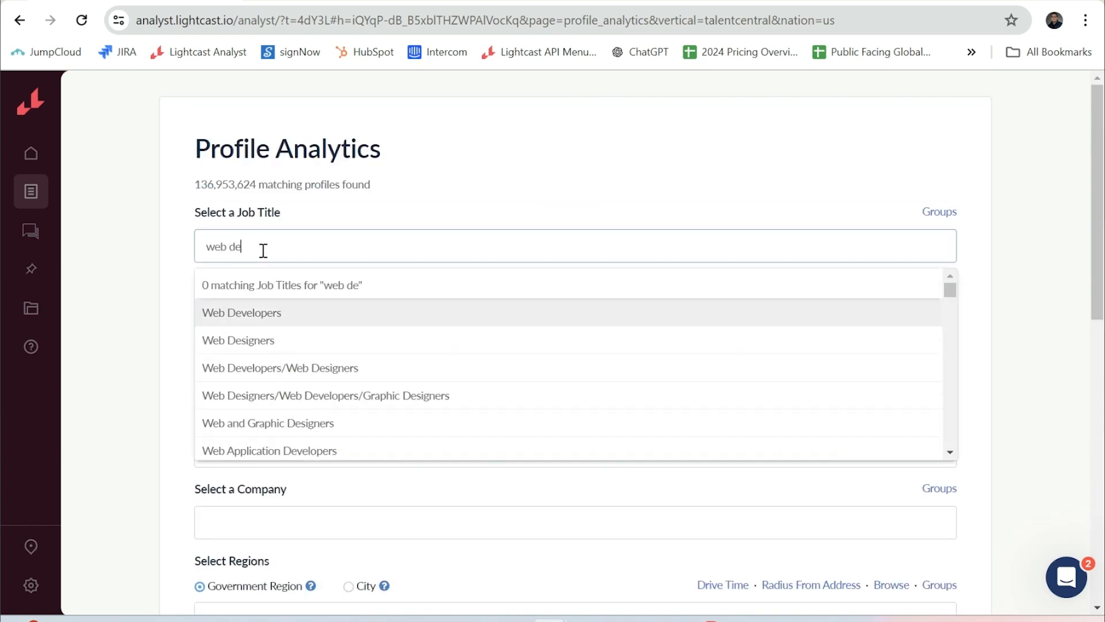
click(242, 313)
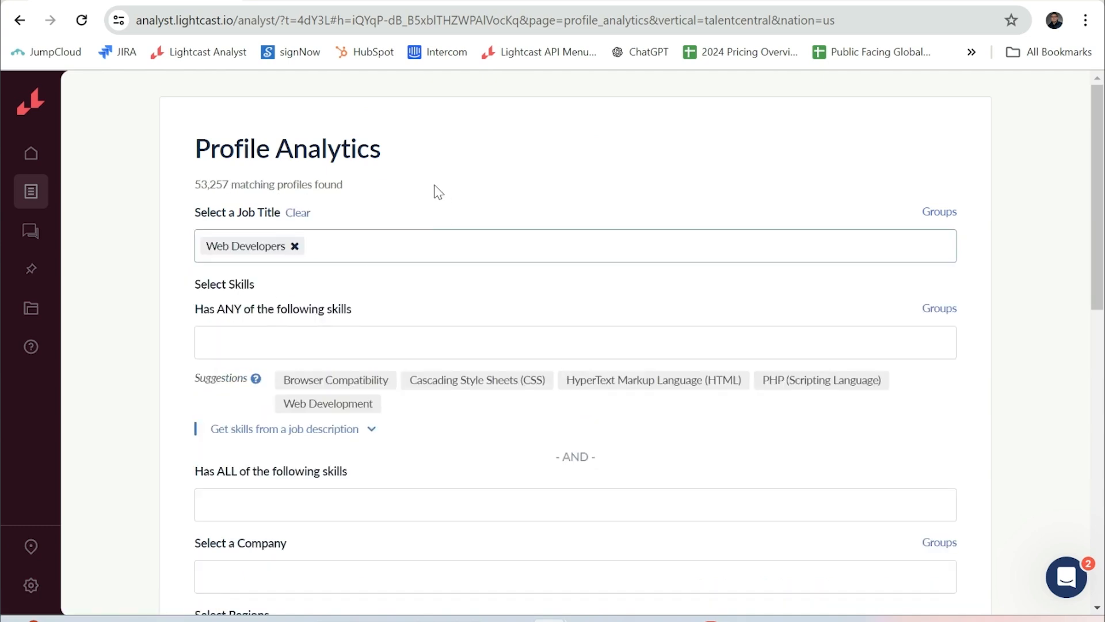
scroll(down, 3)
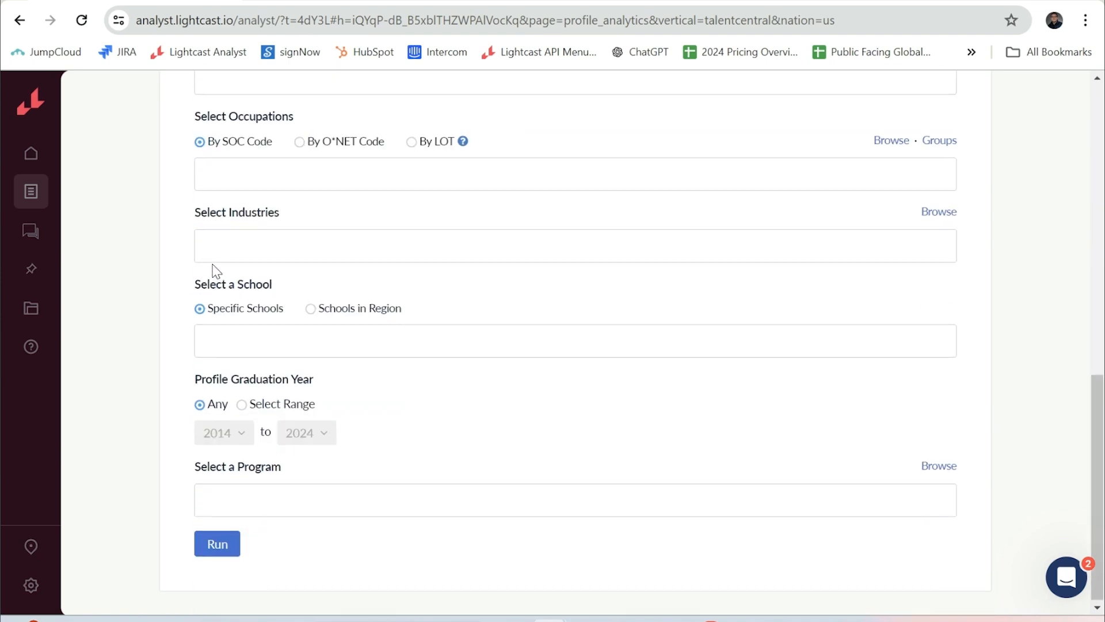
click(216, 543)
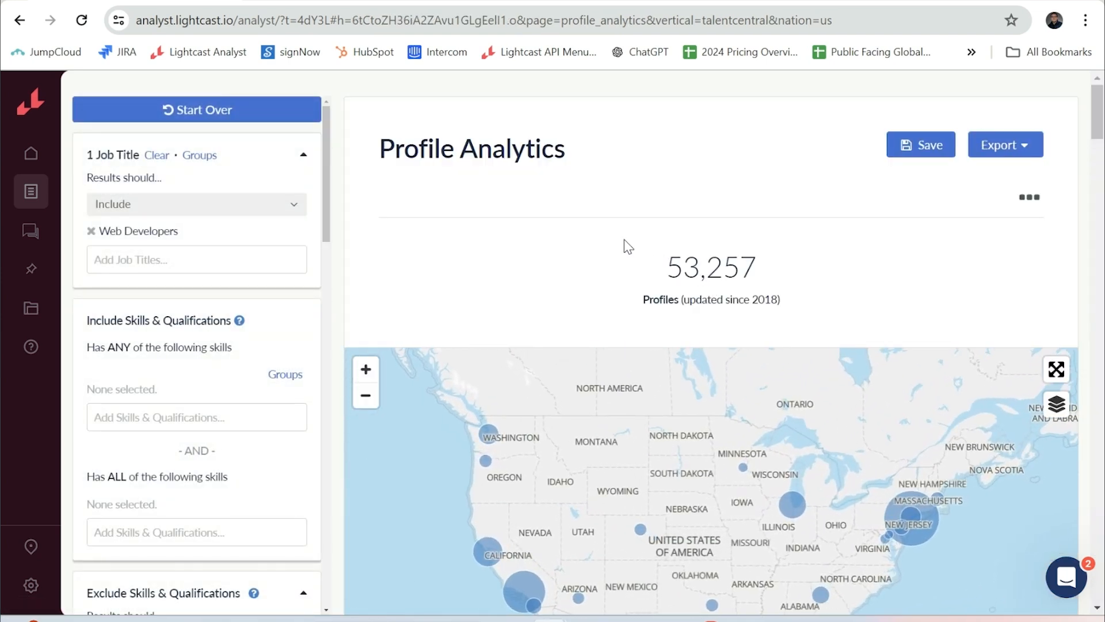
mouse_move(813, 253)
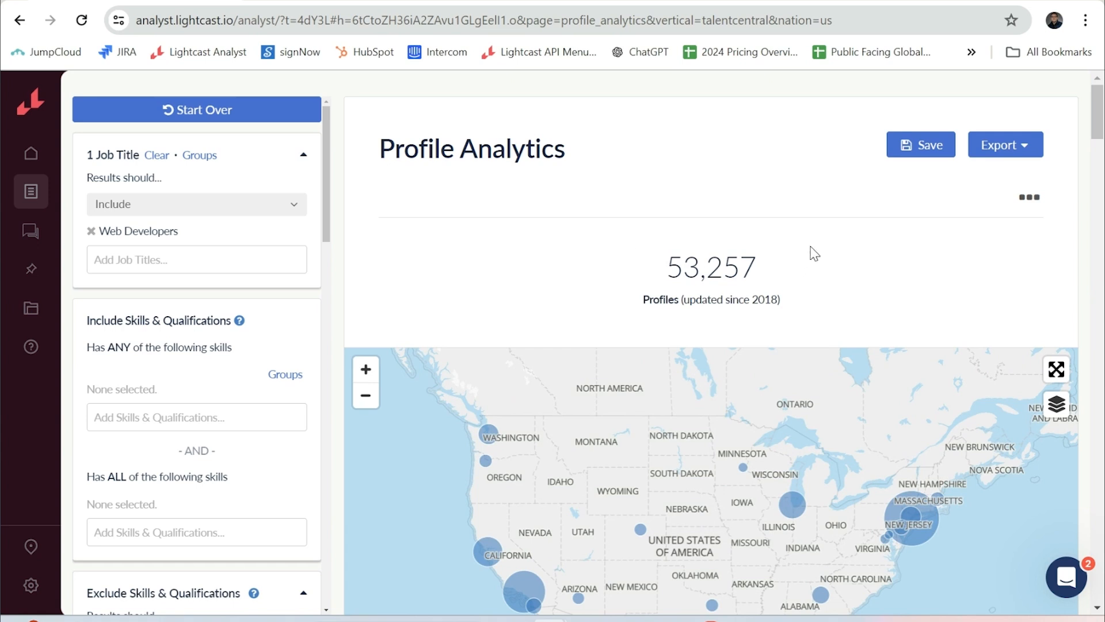
Scroll through the profile count, US map and Top Cities table down to Explore Profiles.
scroll(down, 3)
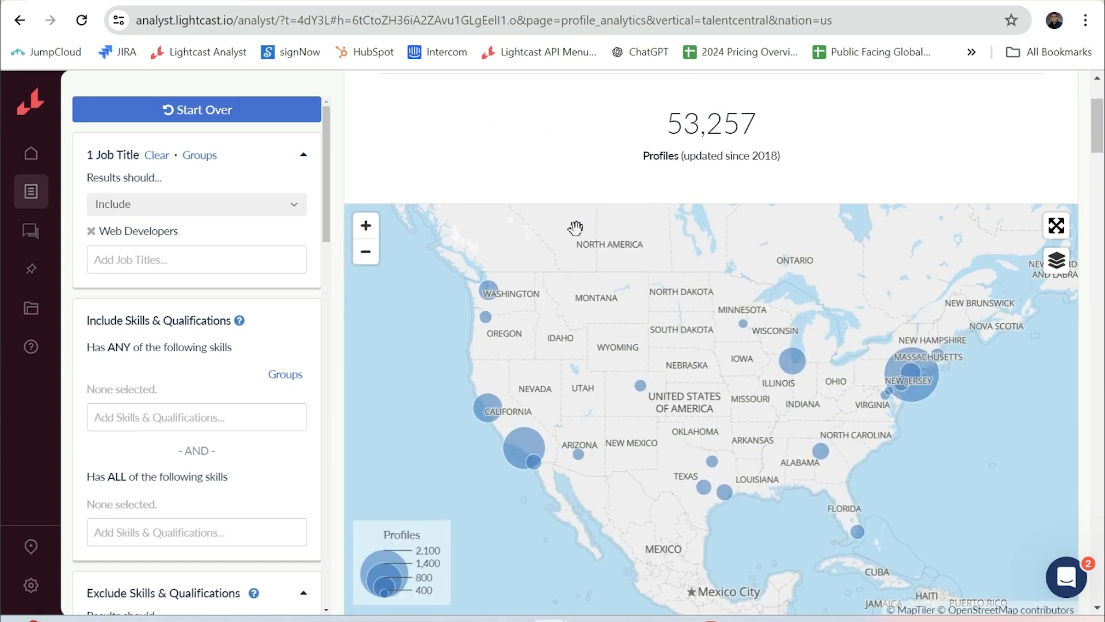
scroll(down, 3)
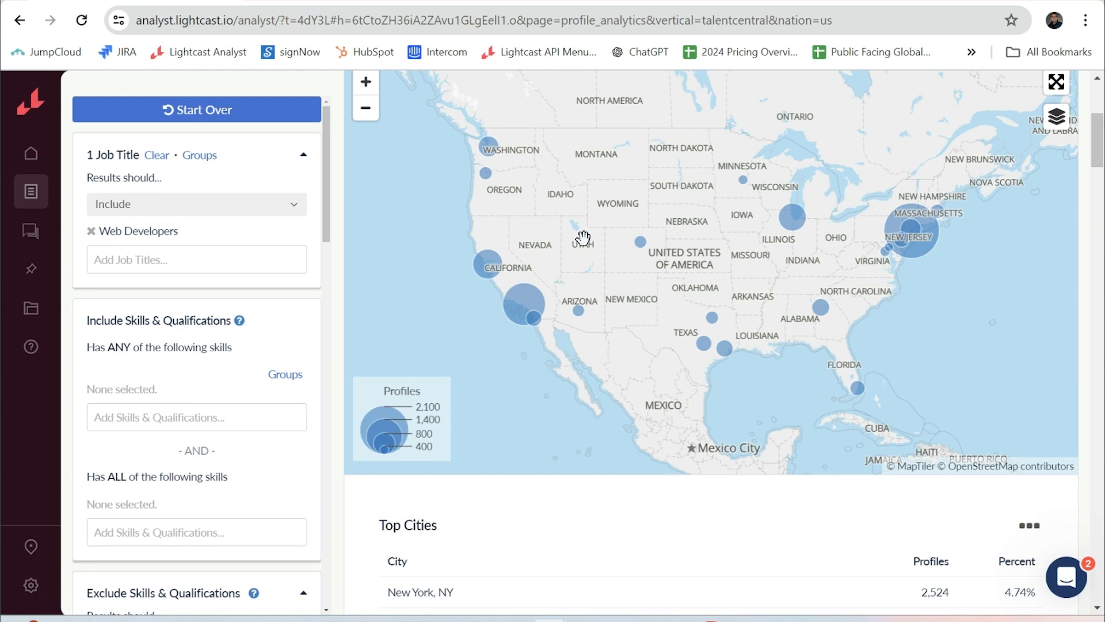
scroll(down, 3)
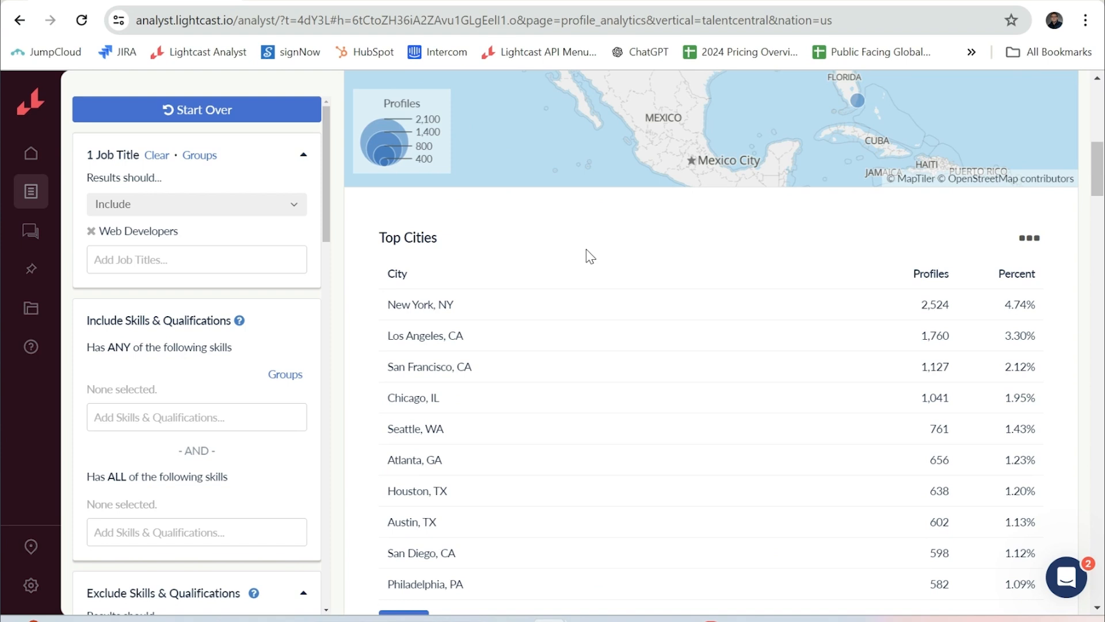
scroll(down, 3)
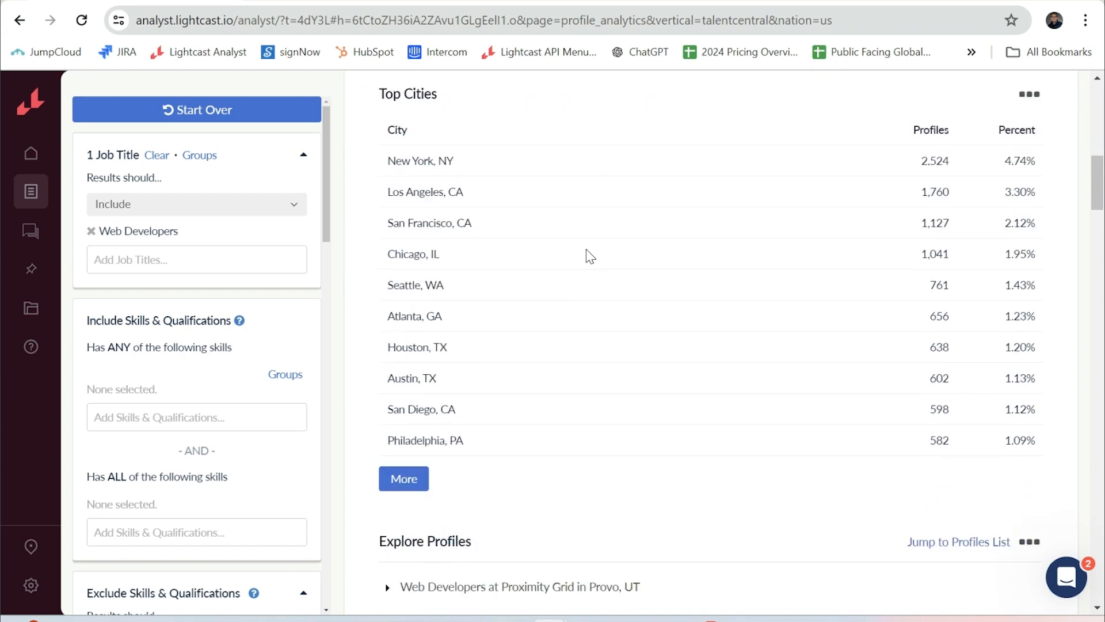
scroll(down, 3)
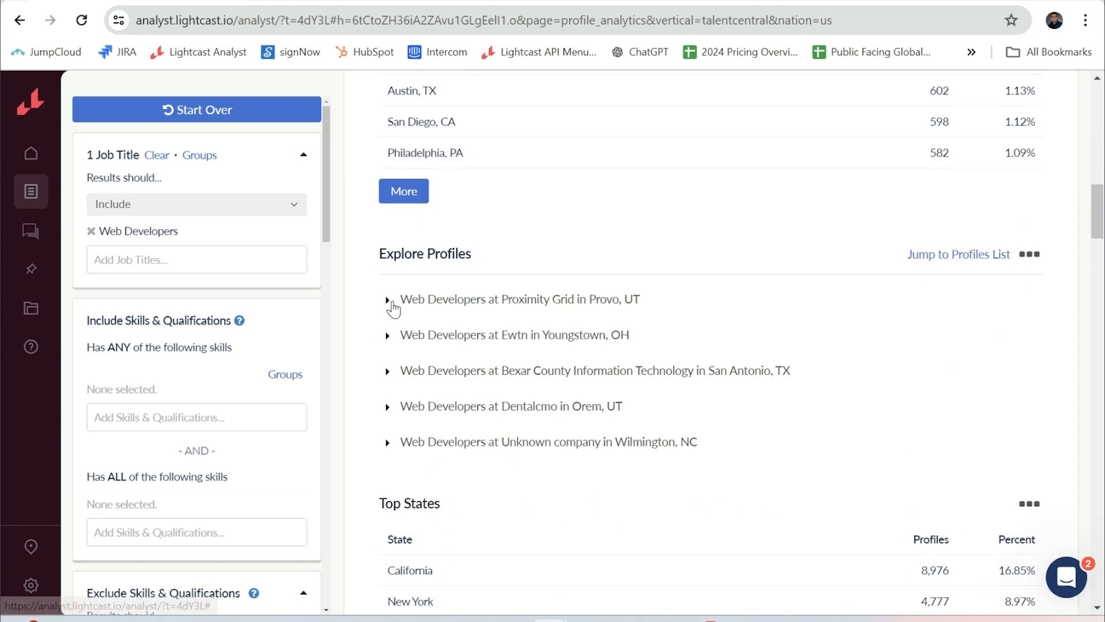
Expand the Web Developers at Proximity Grid profile in Provo, UT to review its schools and skills.
click(388, 299)
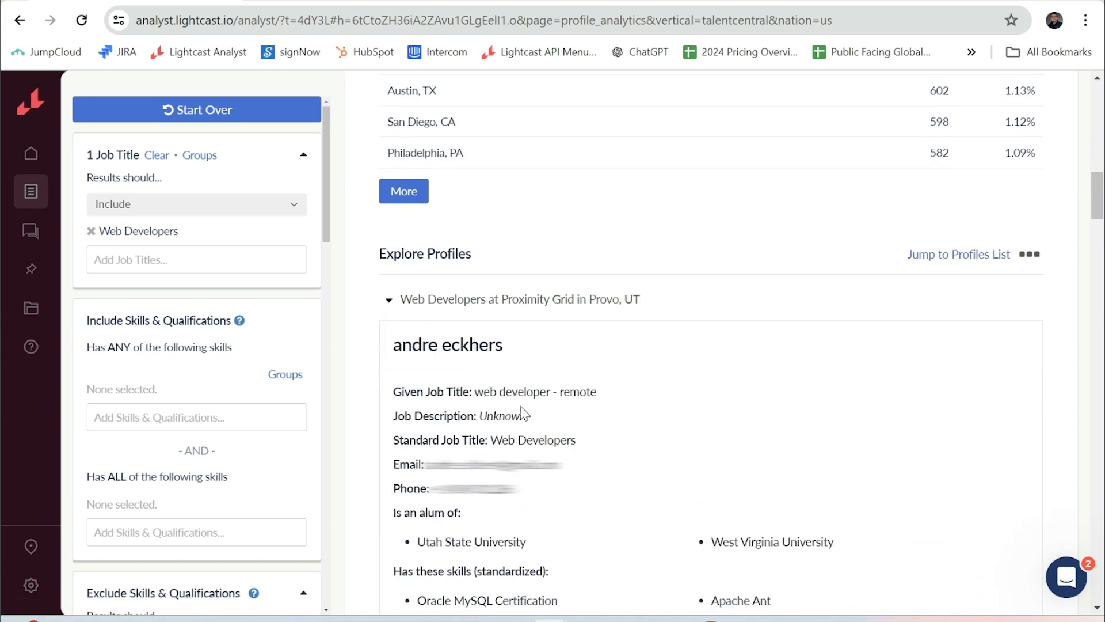
scroll(down, 3)
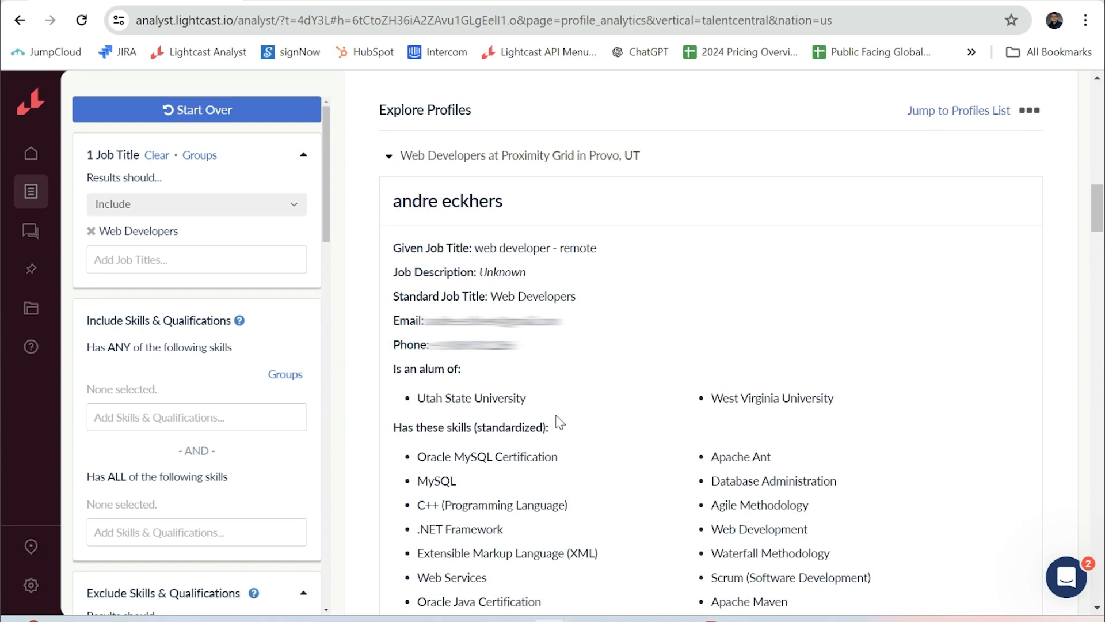
scroll(down, 3)
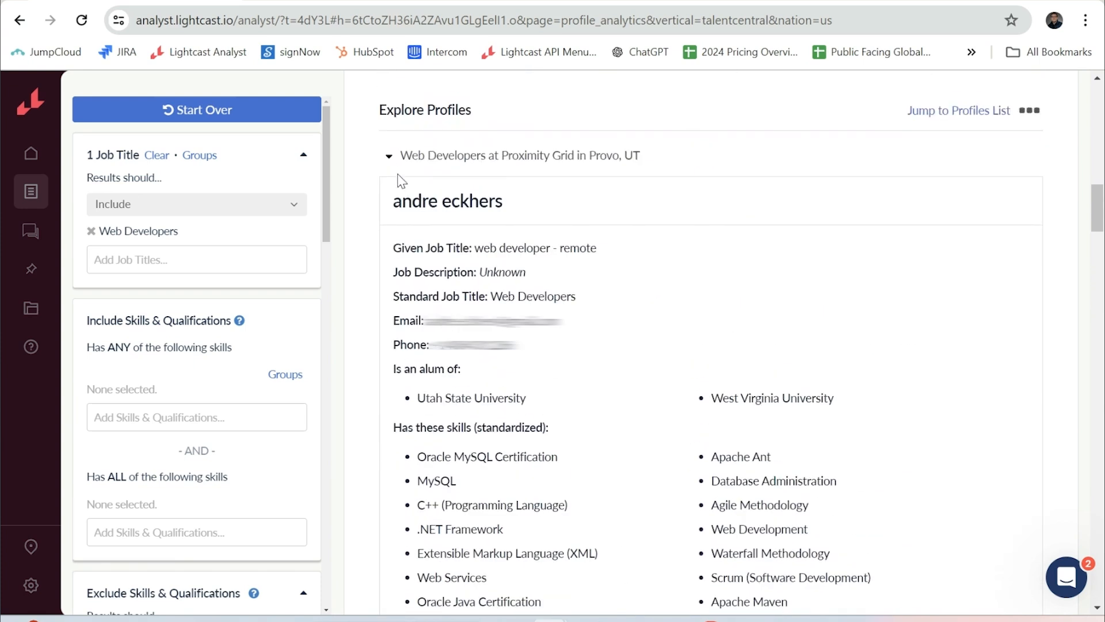
scroll(down, 3)
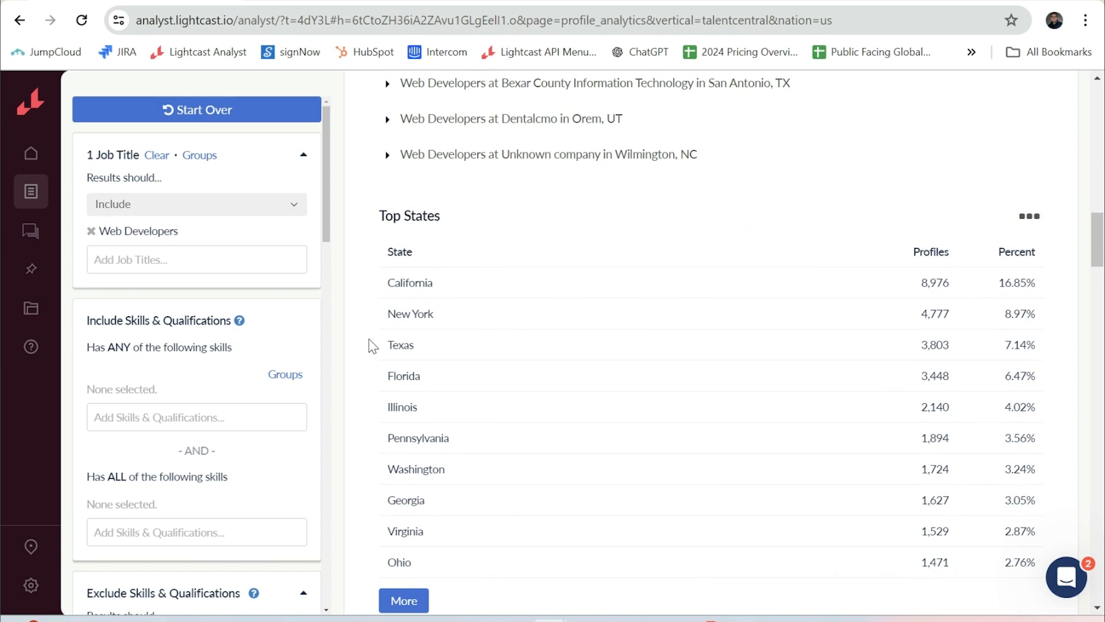
mouse_move(569, 212)
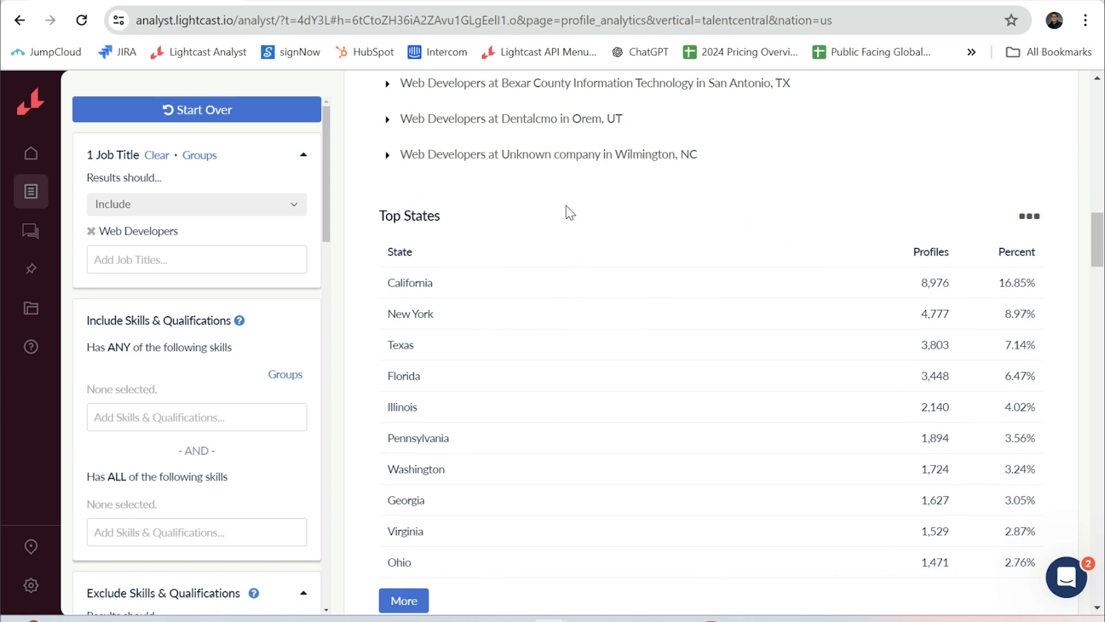
scroll(down, 3)
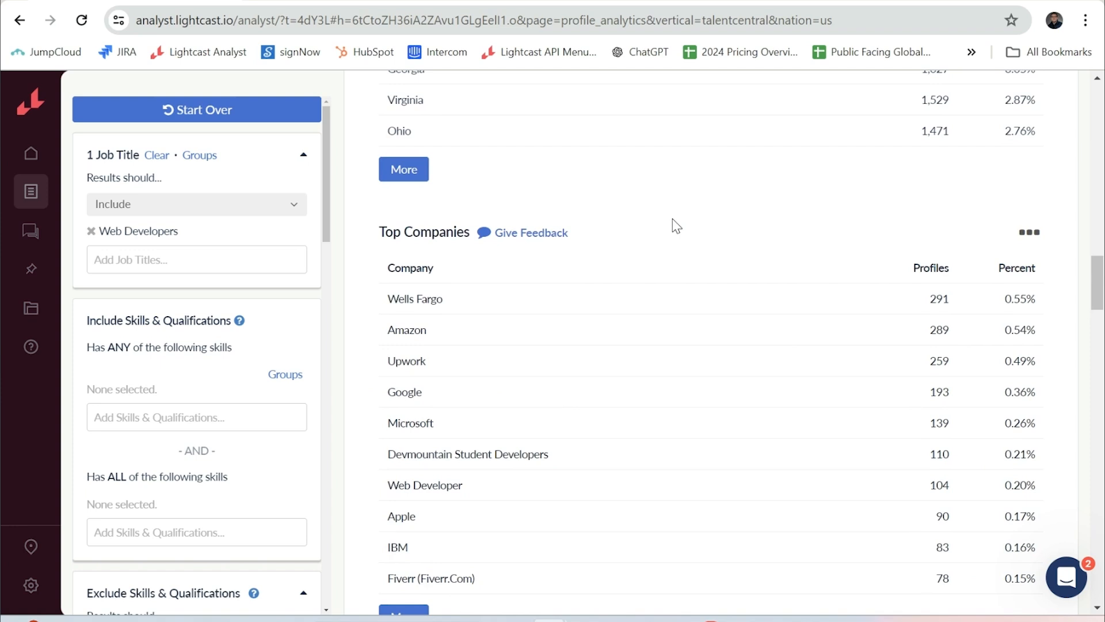
scroll(down, 3)
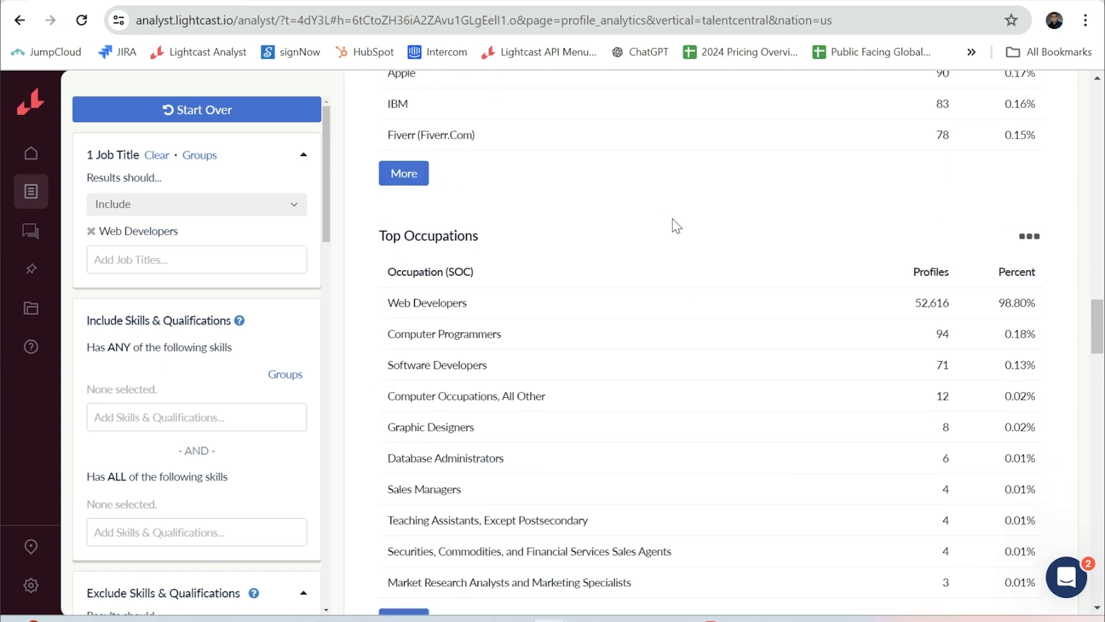
scroll(down, 3)
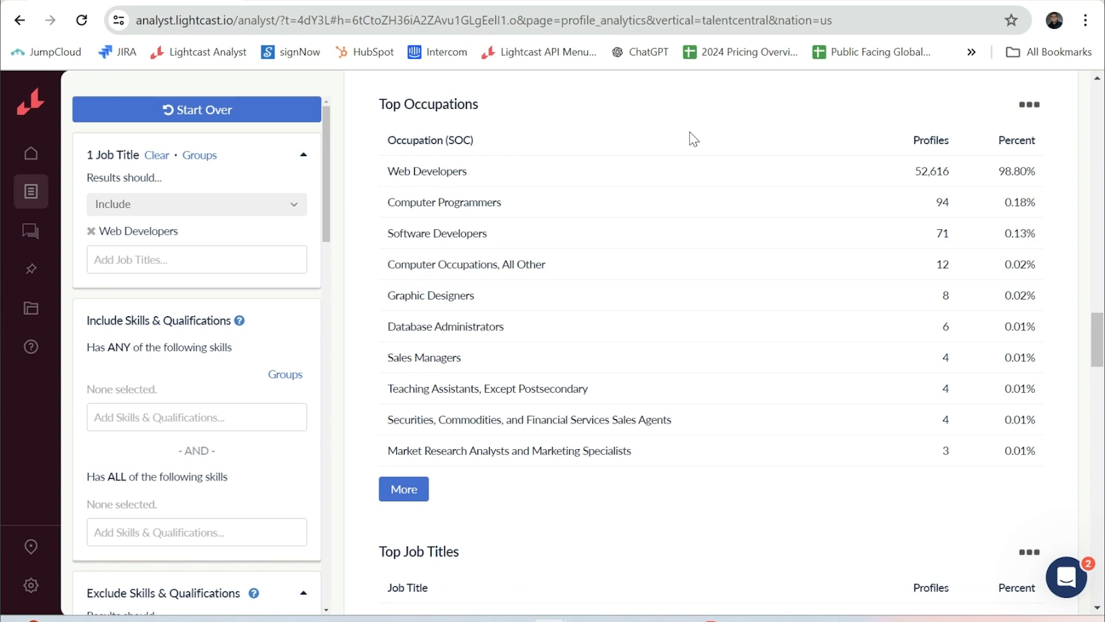
scroll(down, 3)
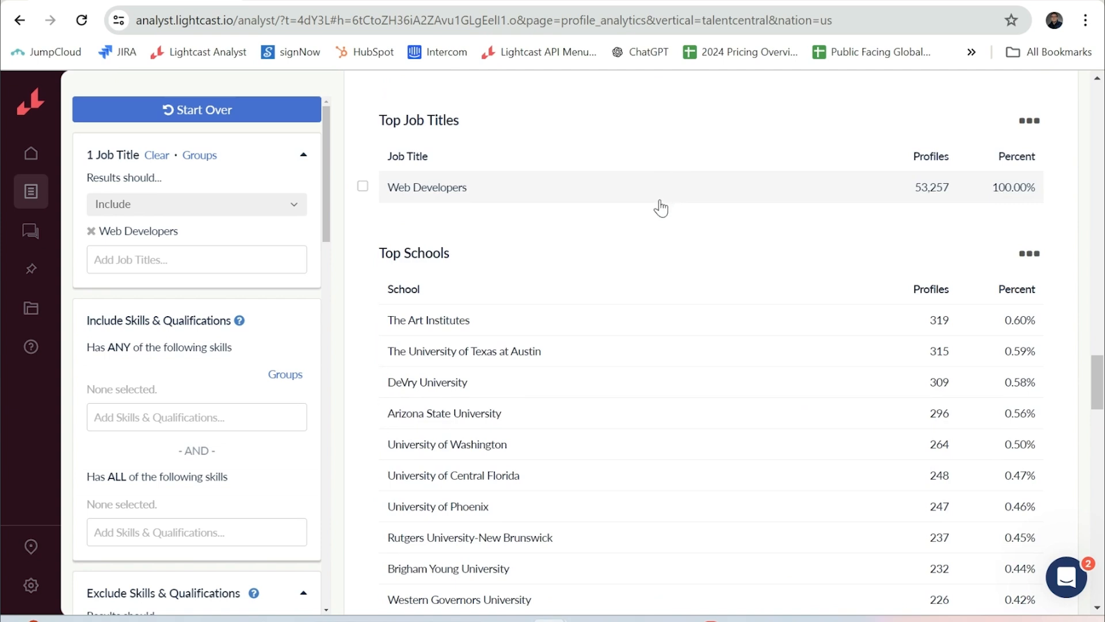
mouse_move(610, 258)
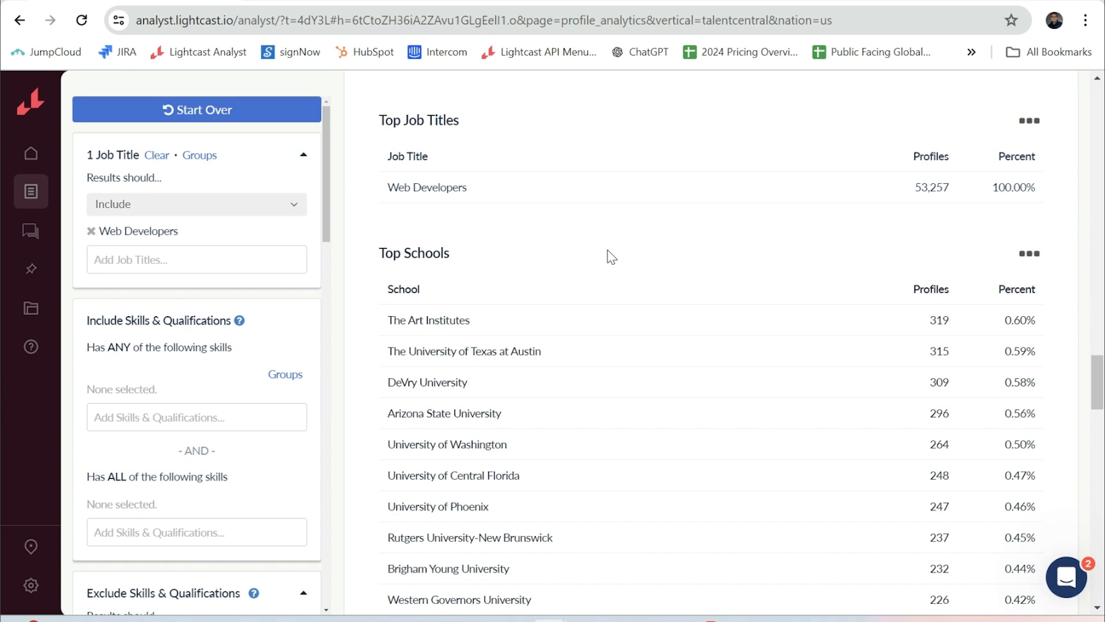
scroll(down, 3)
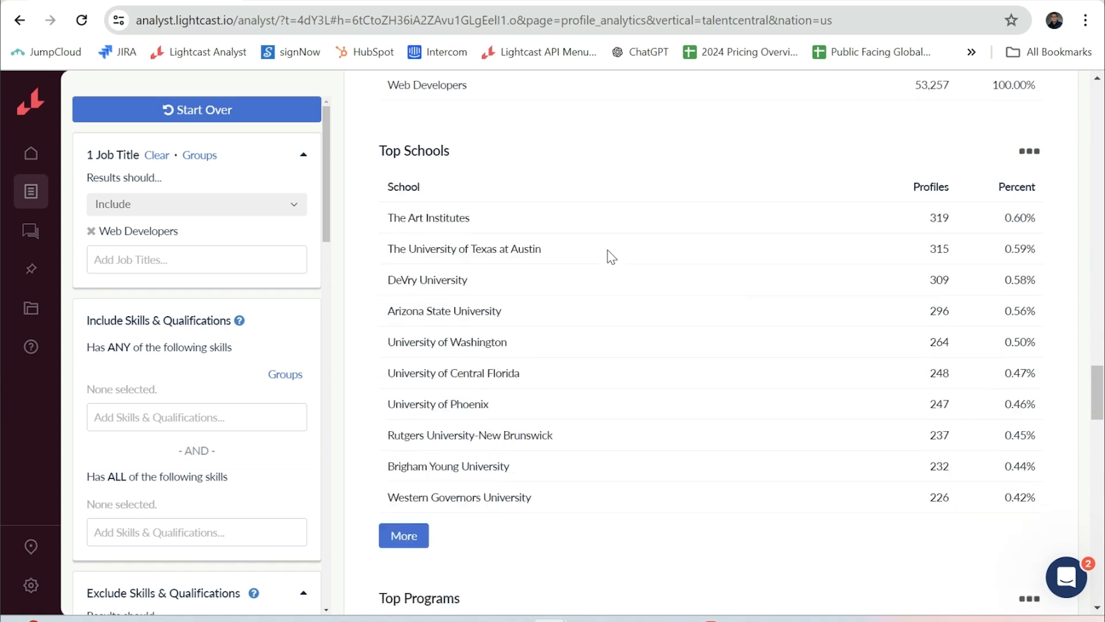
scroll(down, 3)
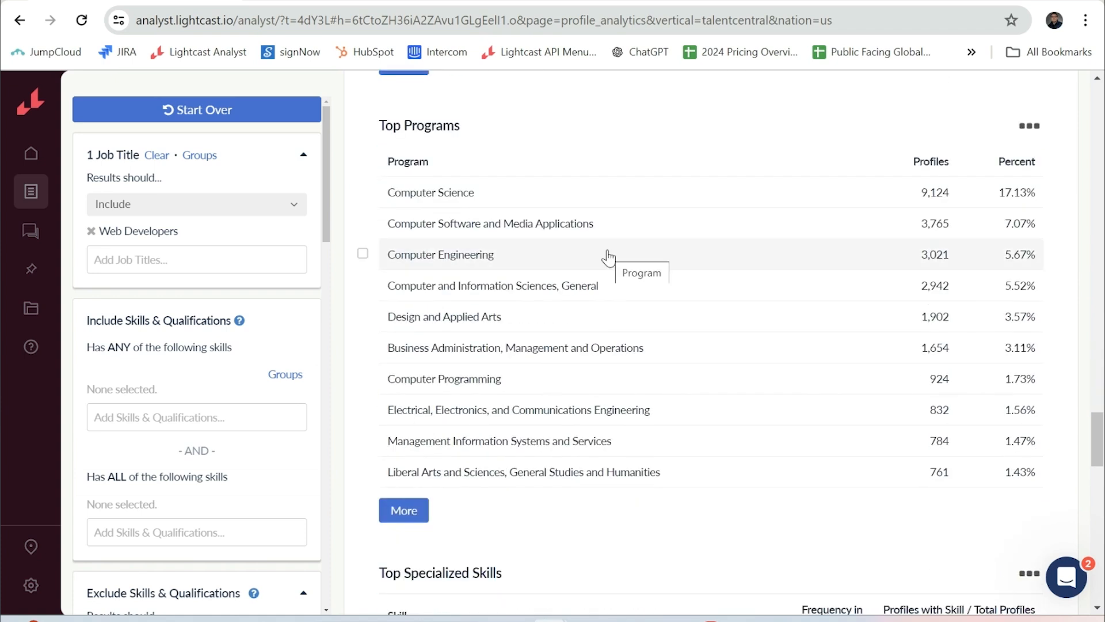
scroll(down, 3)
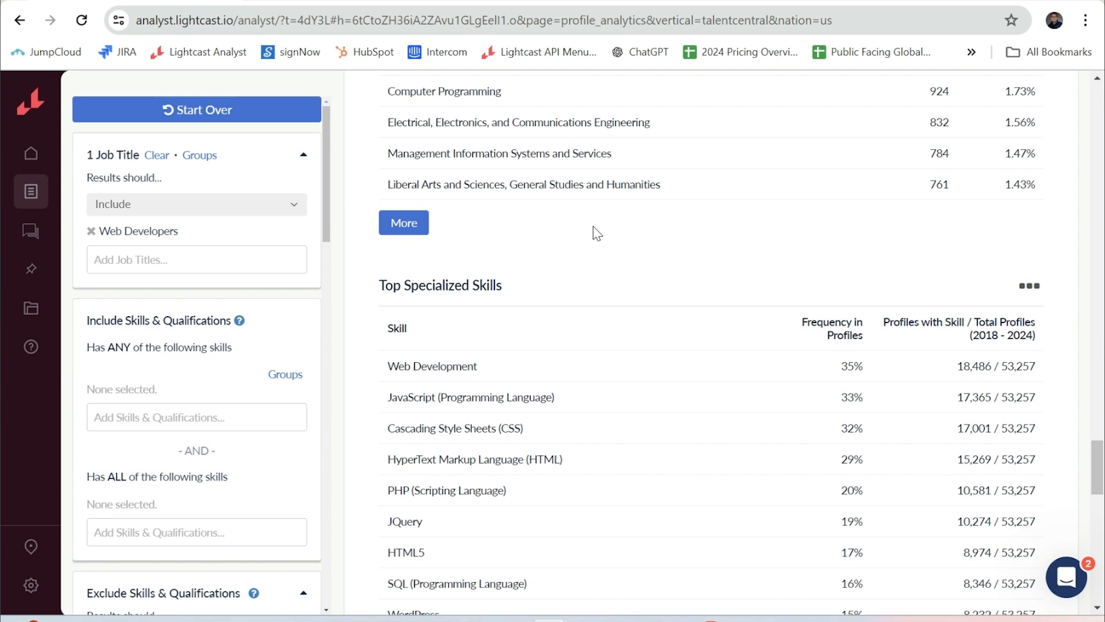
scroll(down, 3)
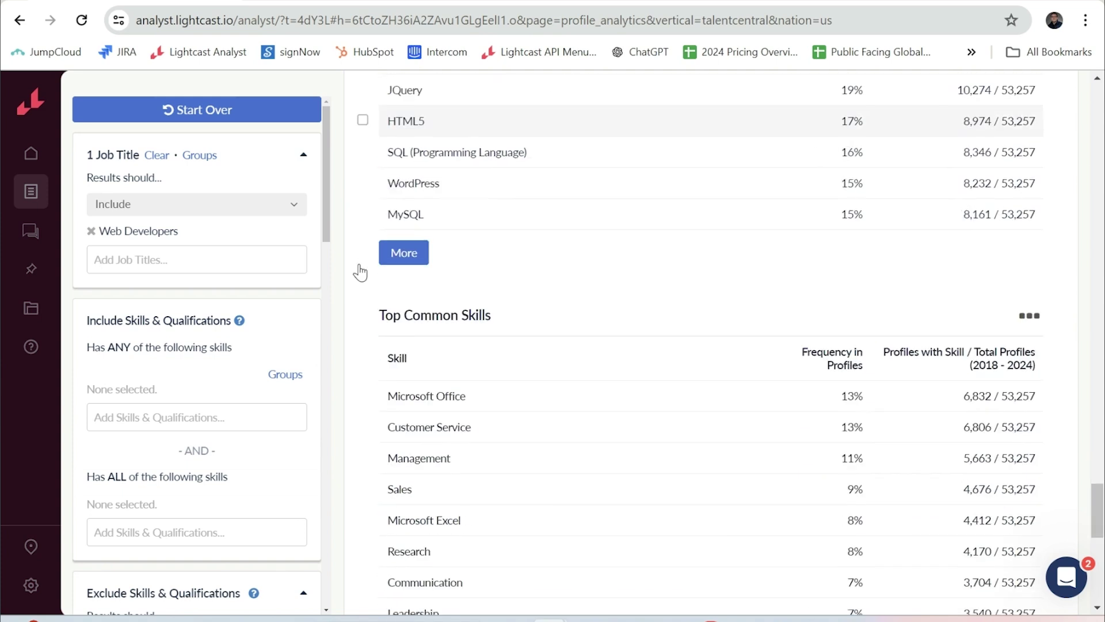
scroll(up, 3)
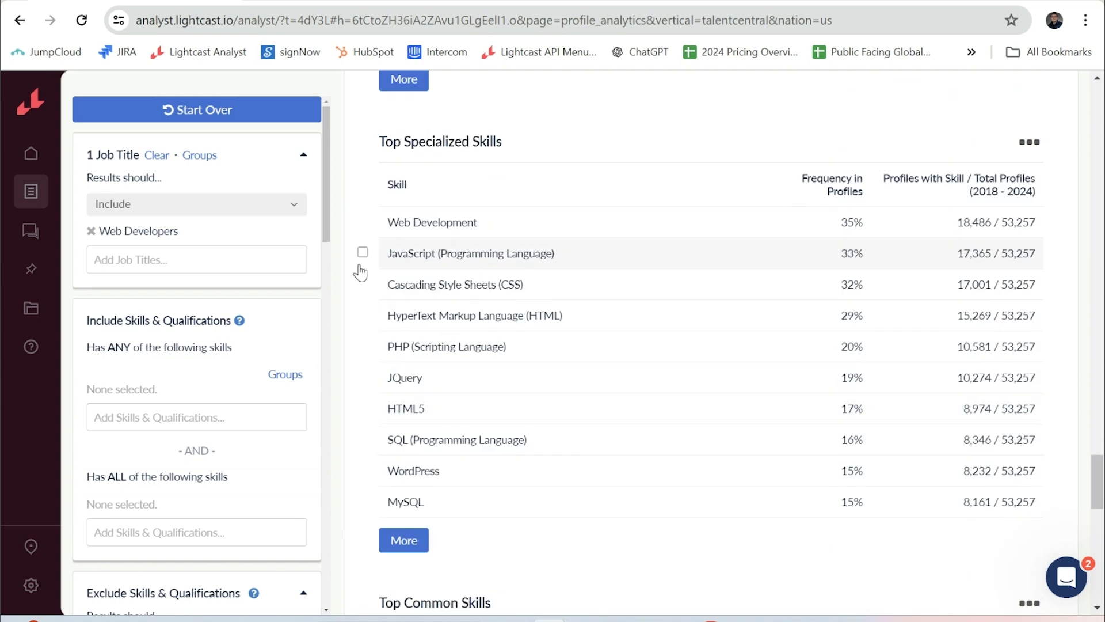
scroll(down, 3)
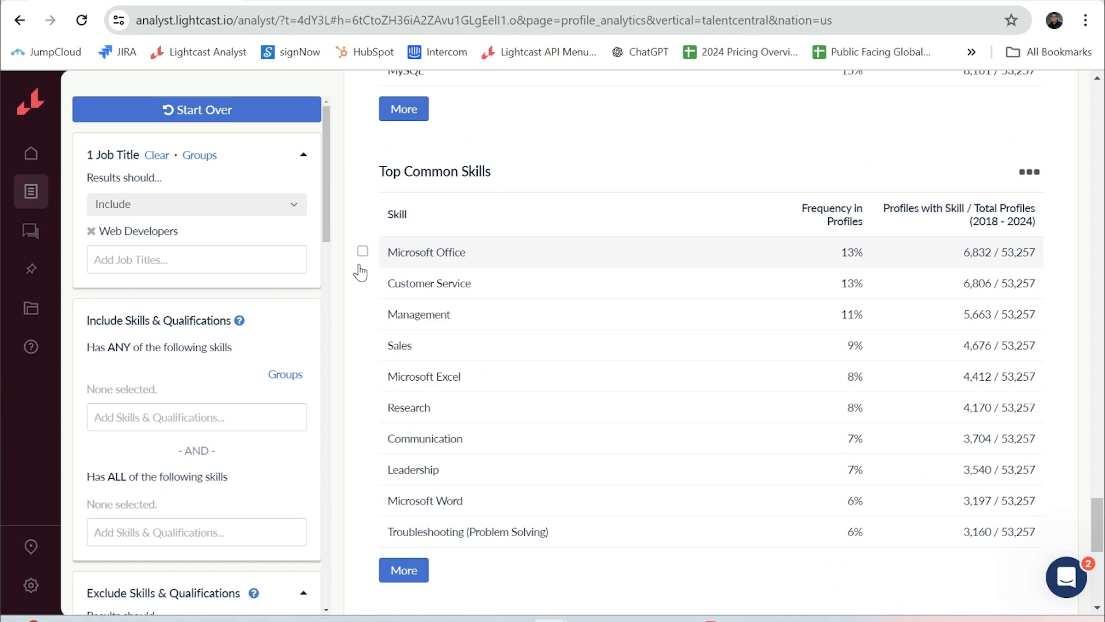
scroll(down, 3)
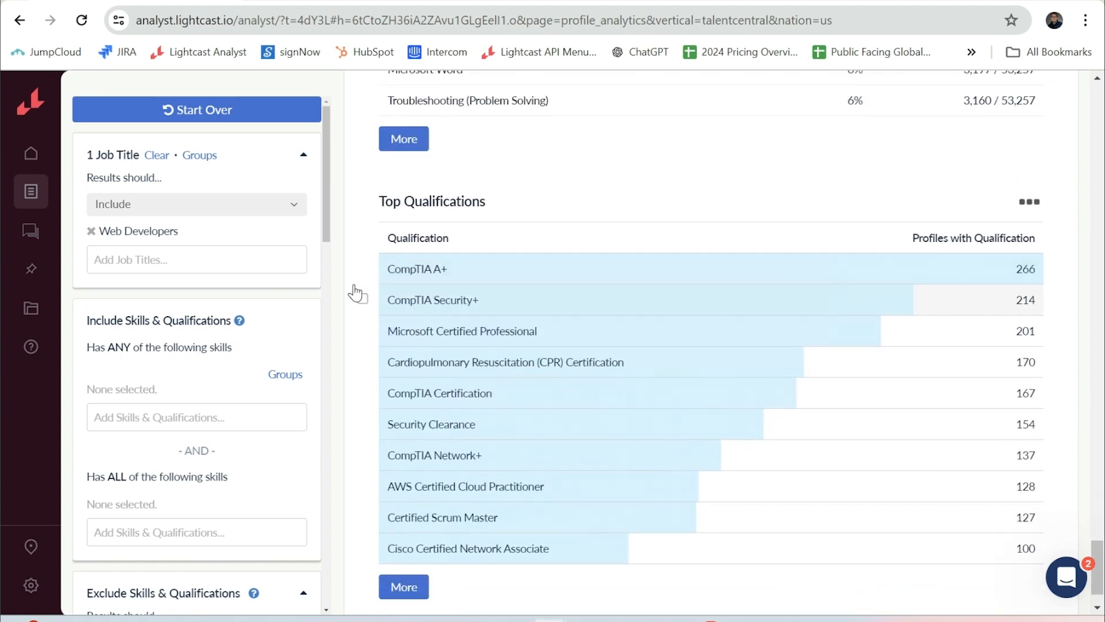
scroll(down, 3)
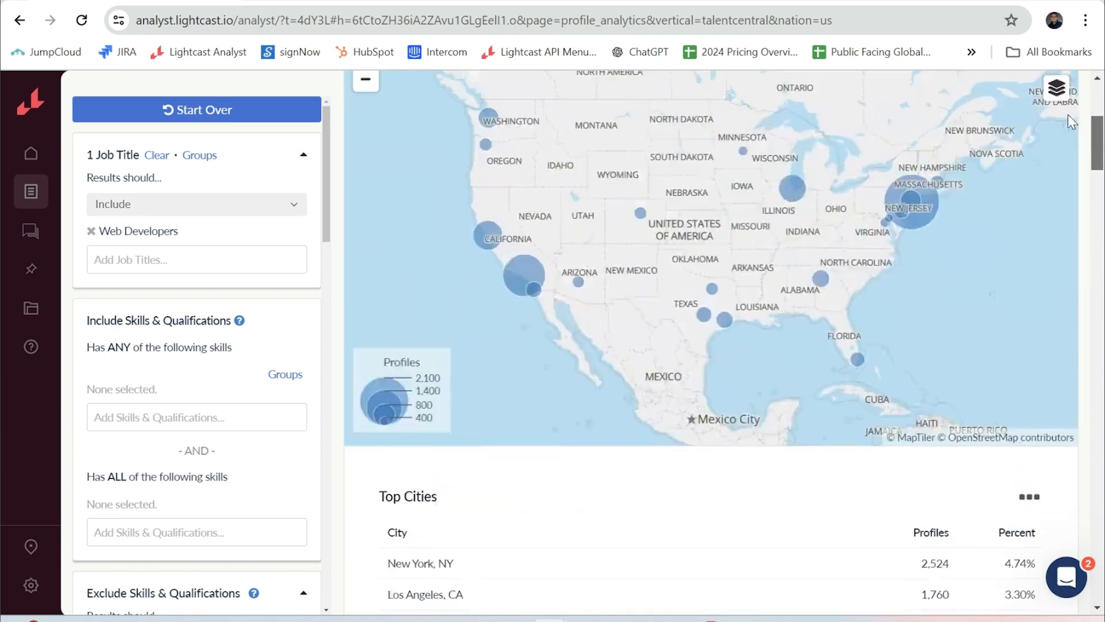
Return to the top of the report and show the Excel, PDF and Word export choices.
scroll(up, 3)
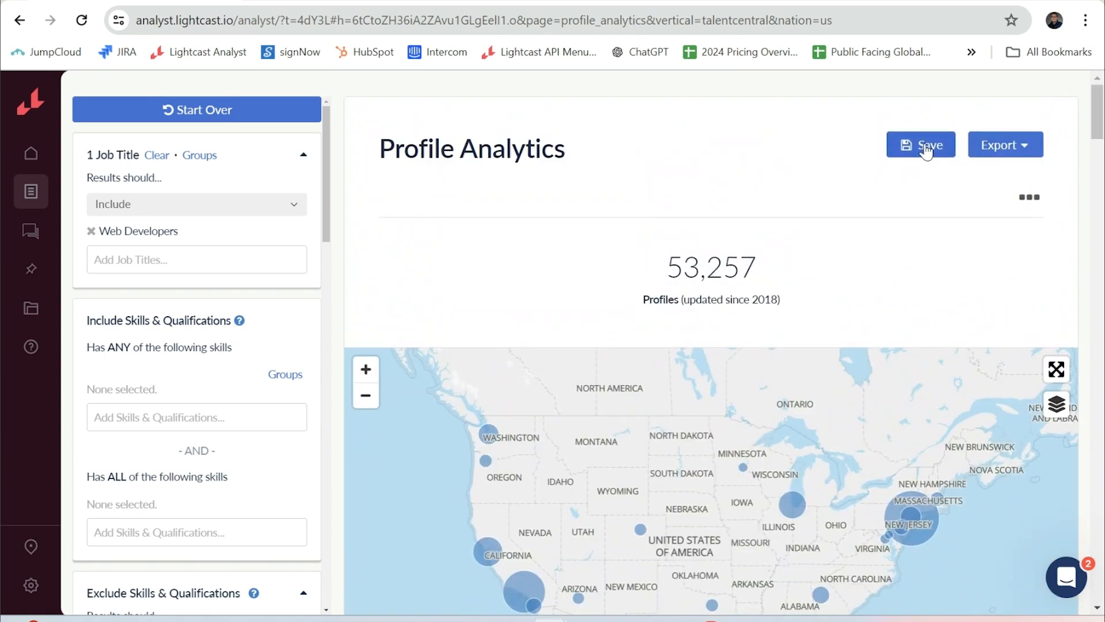
mouse_move(151, 340)
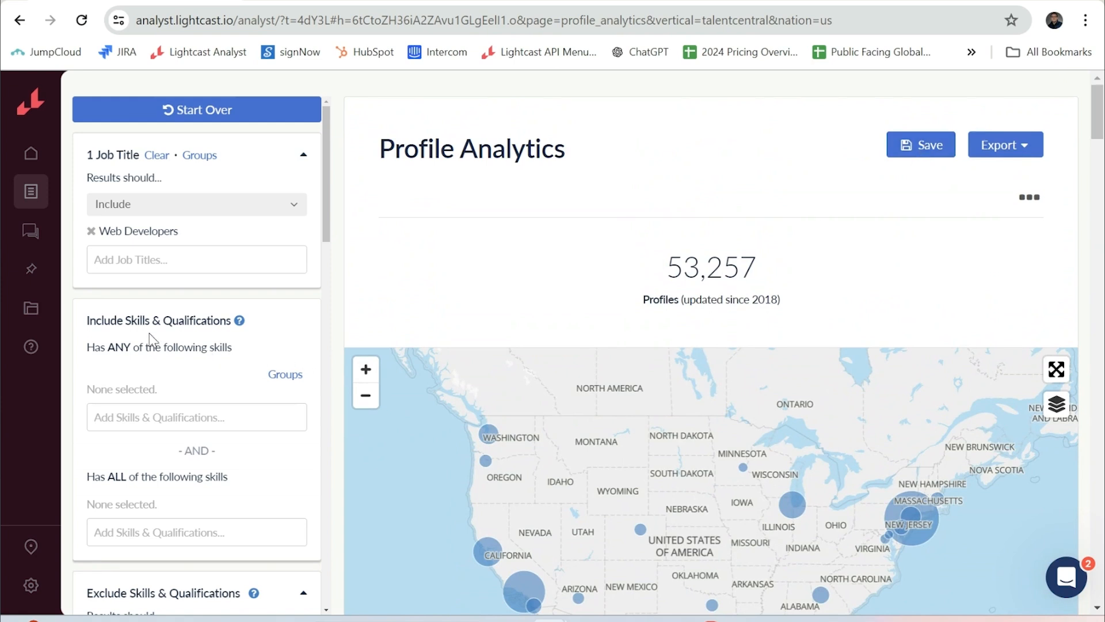
mouse_move(961, 166)
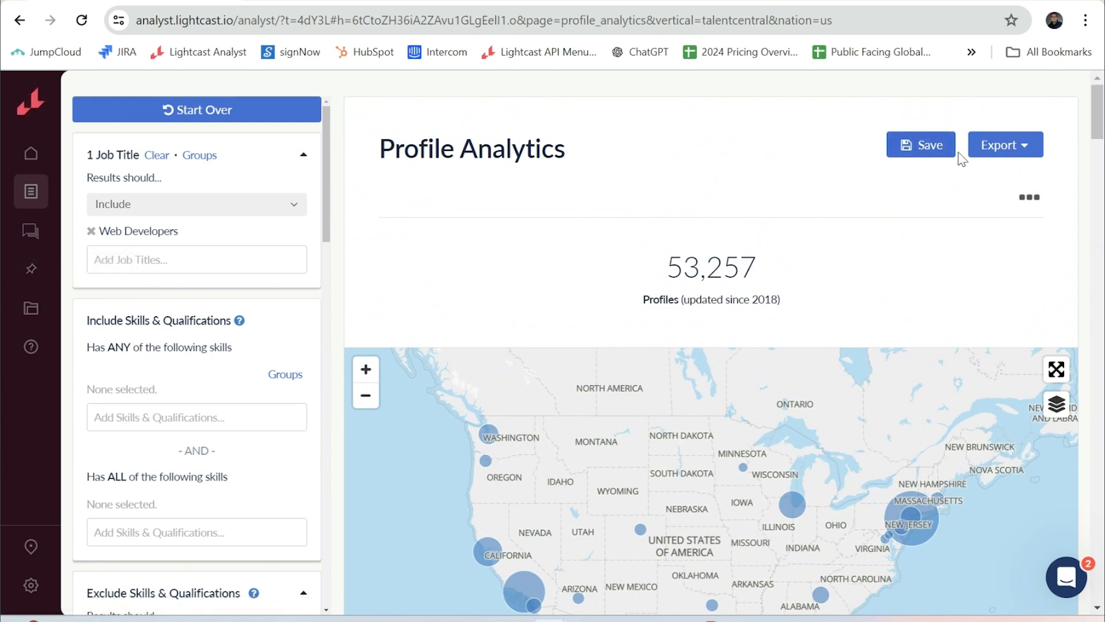
click(1005, 145)
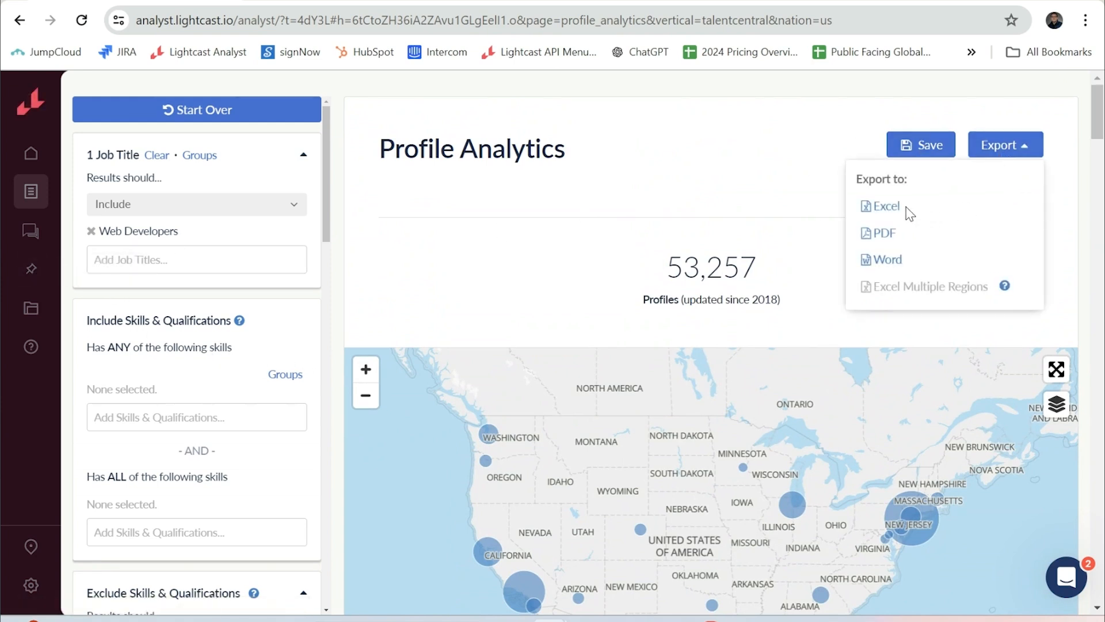